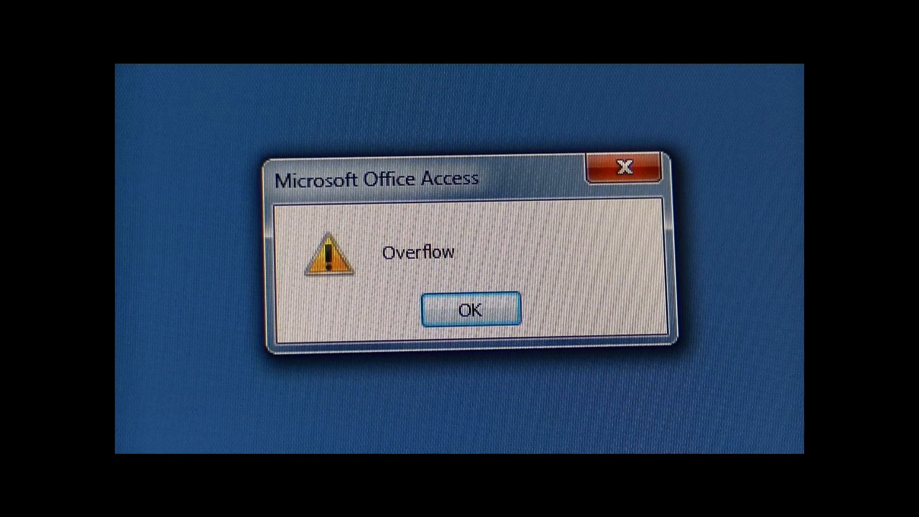
pyautogui.moveTo(626, 171)
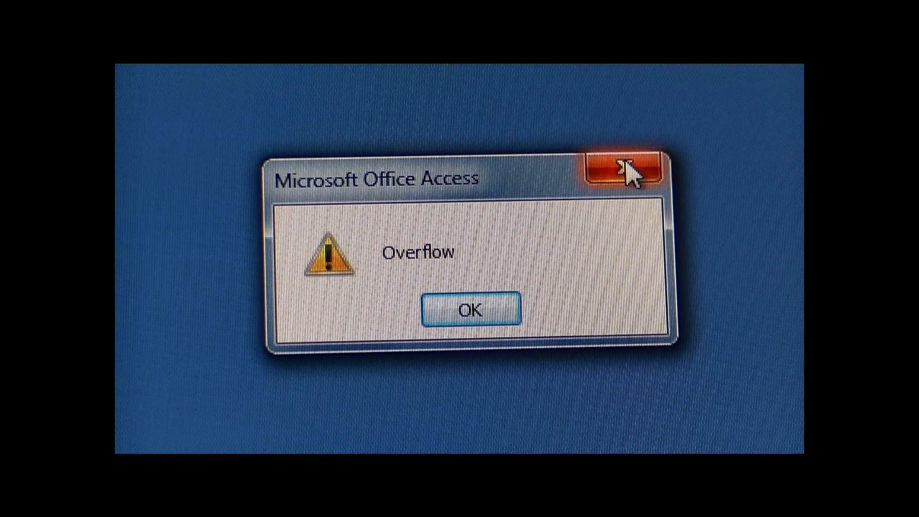
# Dismiss the Overflow error to return to the database's query list
pyautogui.click(469, 309)
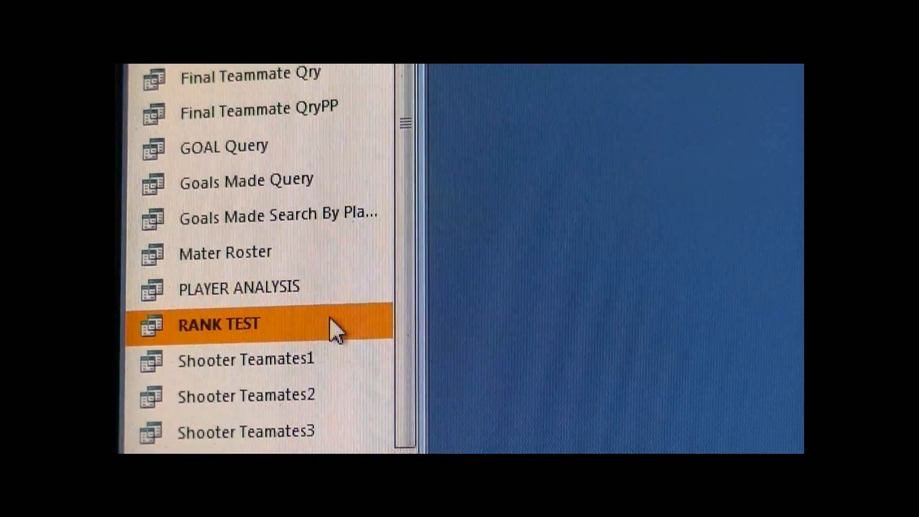
# Open RANK TEST in Design View from its right-click menu, showing its SQL
pyautogui.rightClick(220, 325)
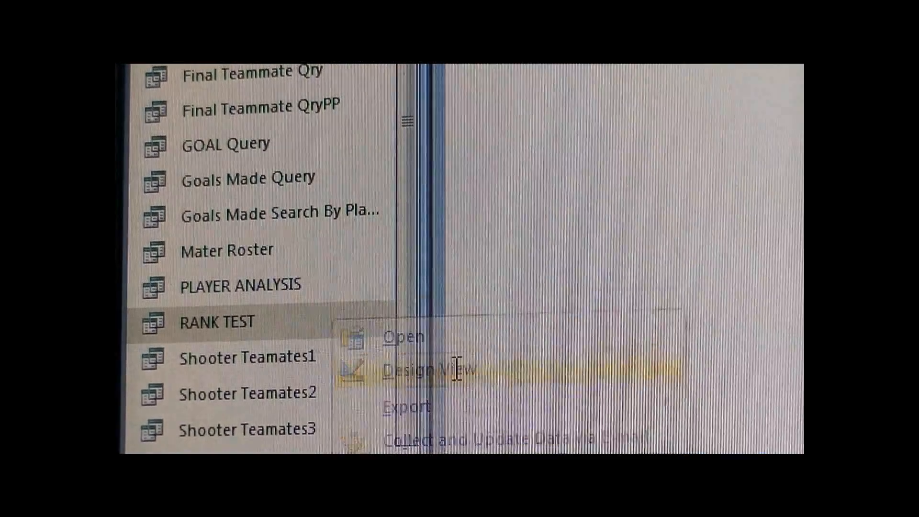
pyautogui.click(427, 368)
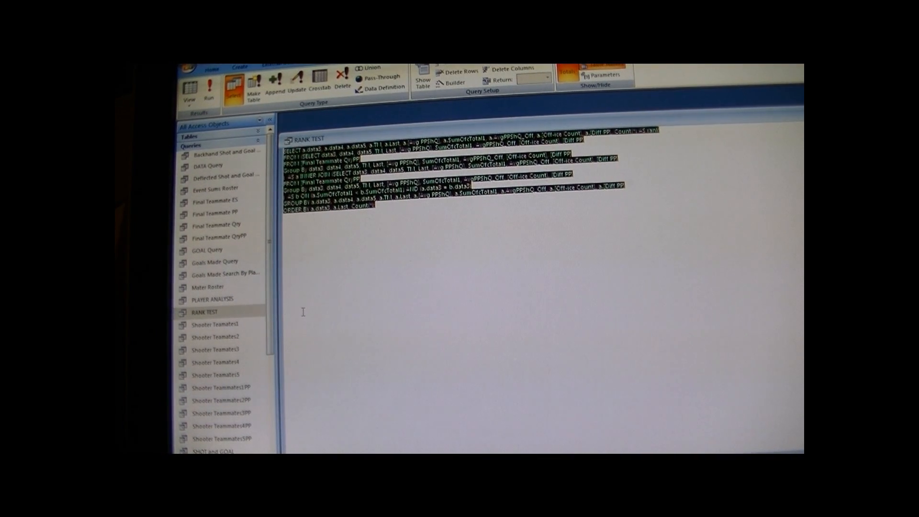
# Switch RANK TEST from SQL view to the visual design layout, raising the join warning
pyautogui.click(189, 85)
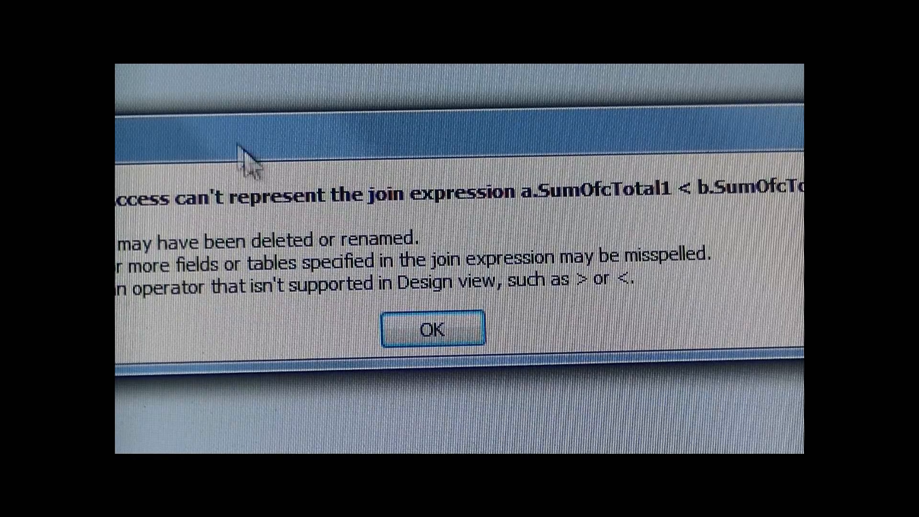
# Dismiss the join warning and review the a-b grouped fields; running still gives Overflow
pyautogui.click(432, 328)
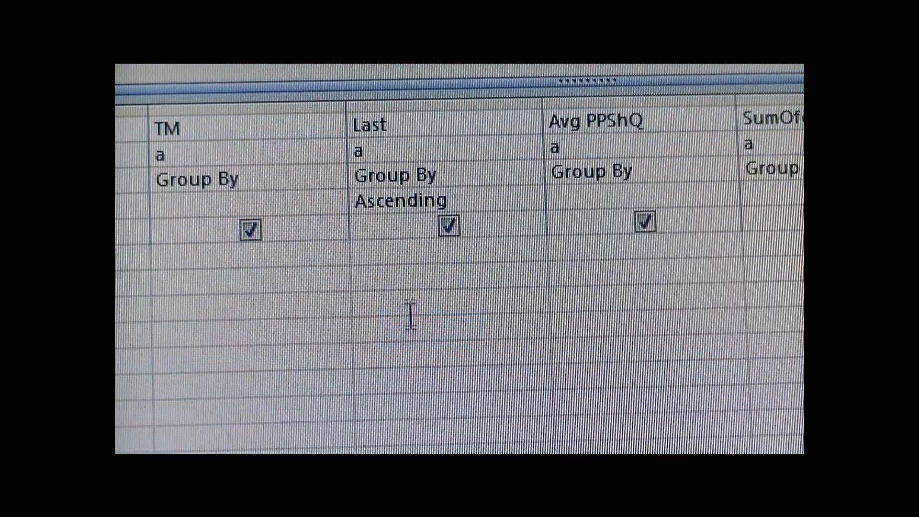
pyautogui.moveTo(139, 179)
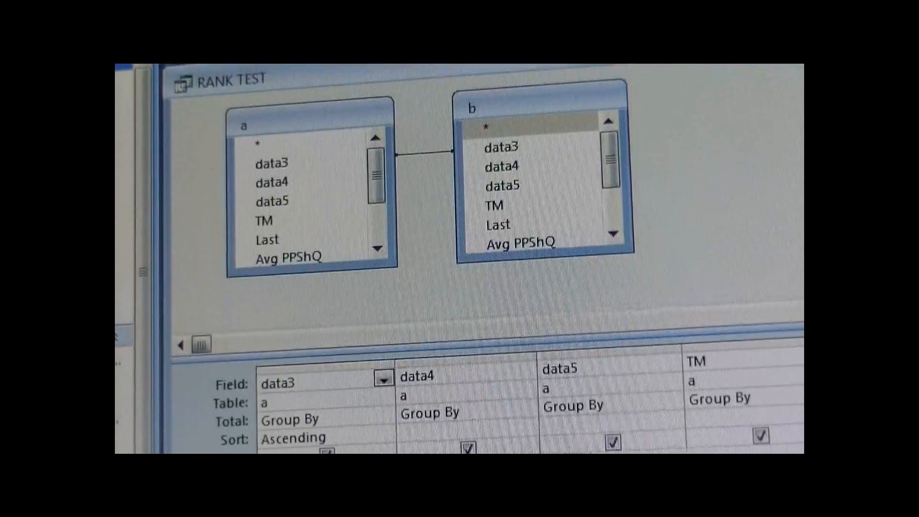
pyautogui.scroll(-3)
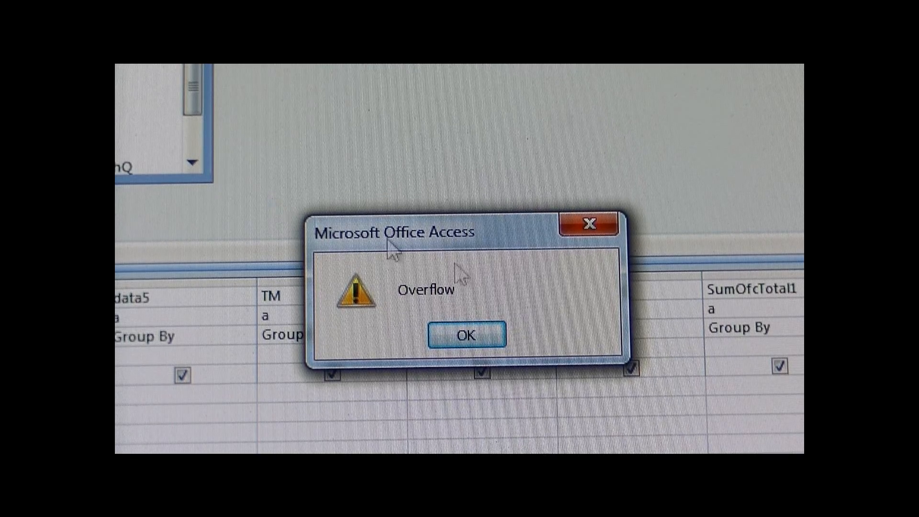
# Dismiss the Overflow error and bring up the designer's context menu
pyautogui.click(465, 335)
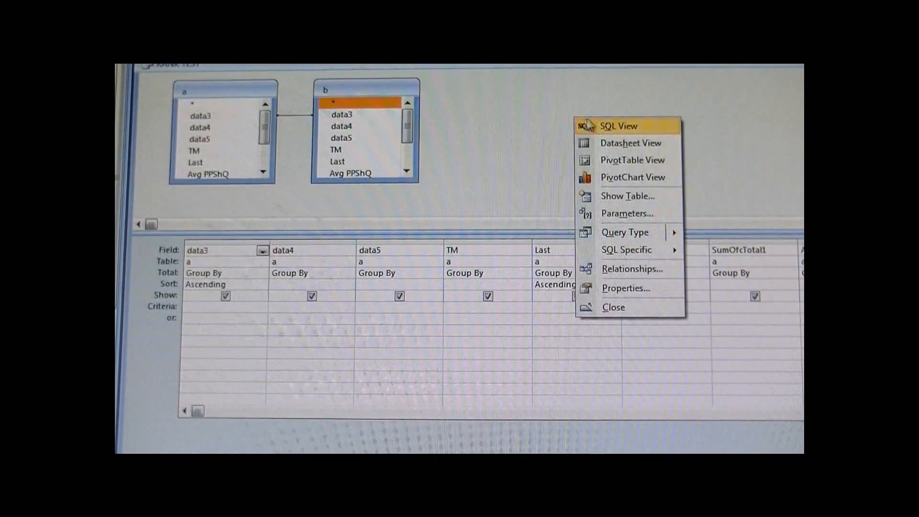
pyautogui.moveTo(625, 250)
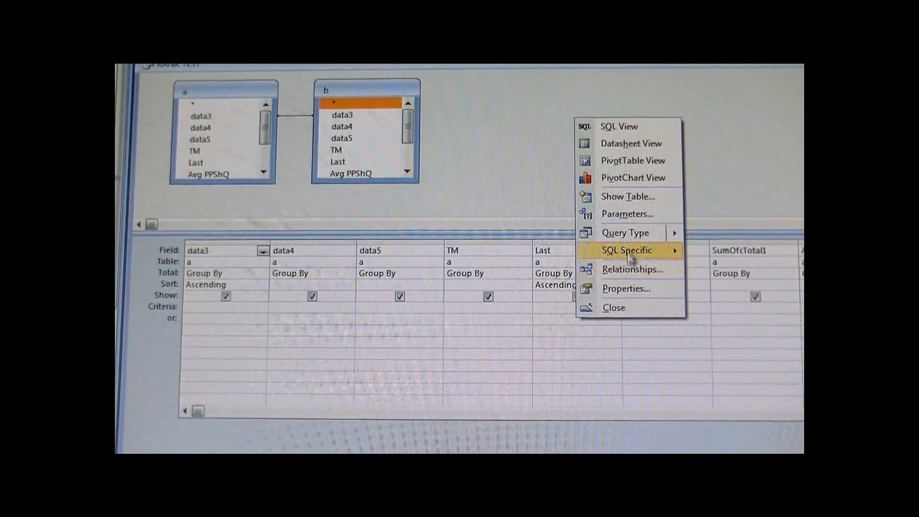
# Add Sum off-ice ShQ ES and Sum off-ice ShQ PP via Show Table and close the picker
pyautogui.click(627, 196)
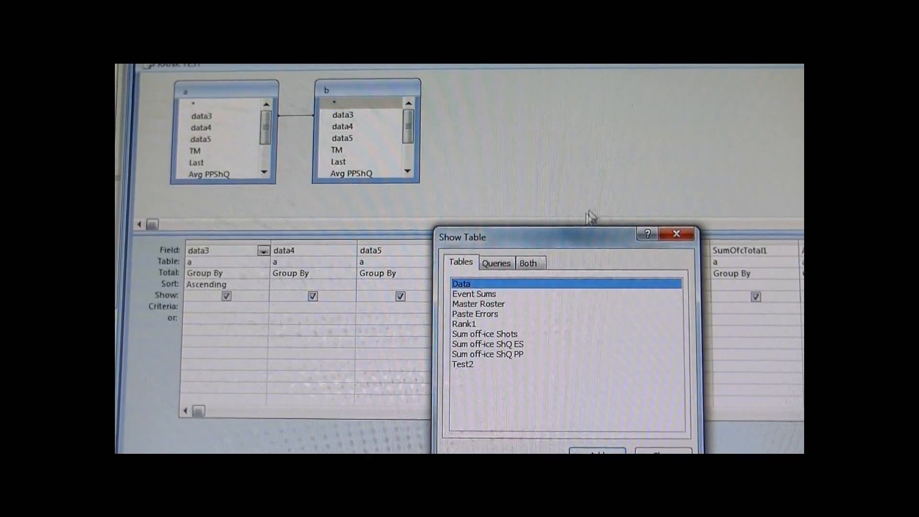
pyautogui.doubleClick(487, 344)
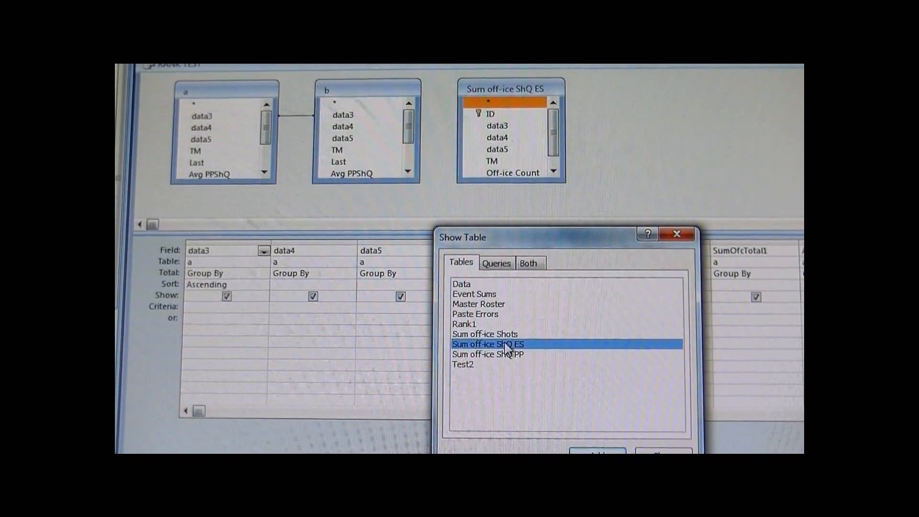
pyautogui.moveTo(536, 349)
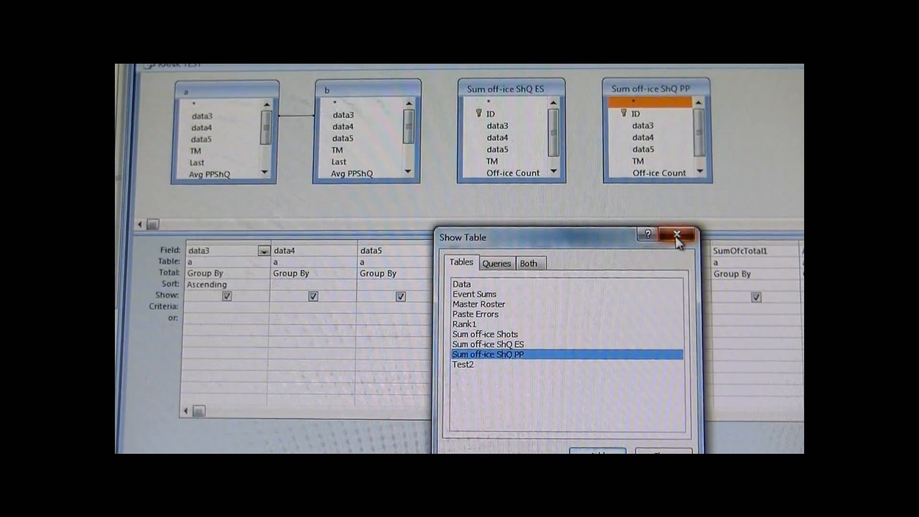
pyautogui.click(679, 234)
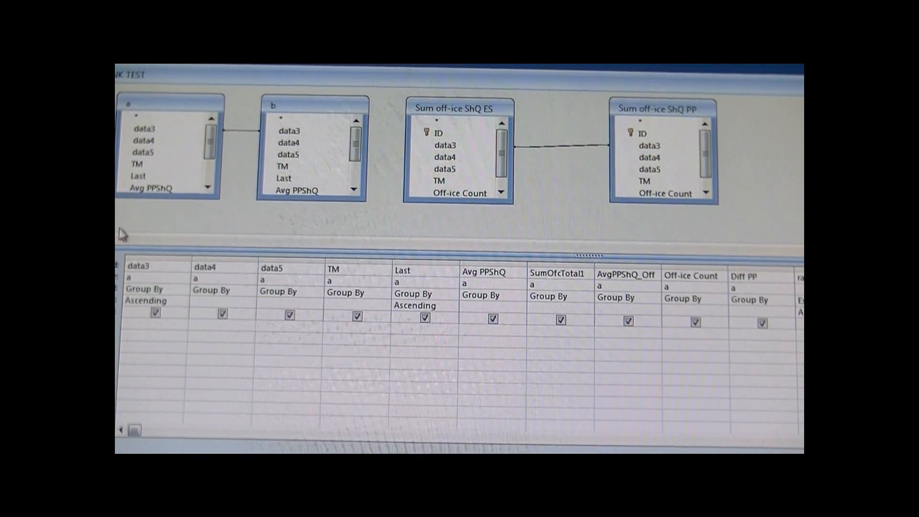
# Run RANK TEST and scroll through the off-ice count and ES ShQ results datasheet
pyautogui.click(448, 145)
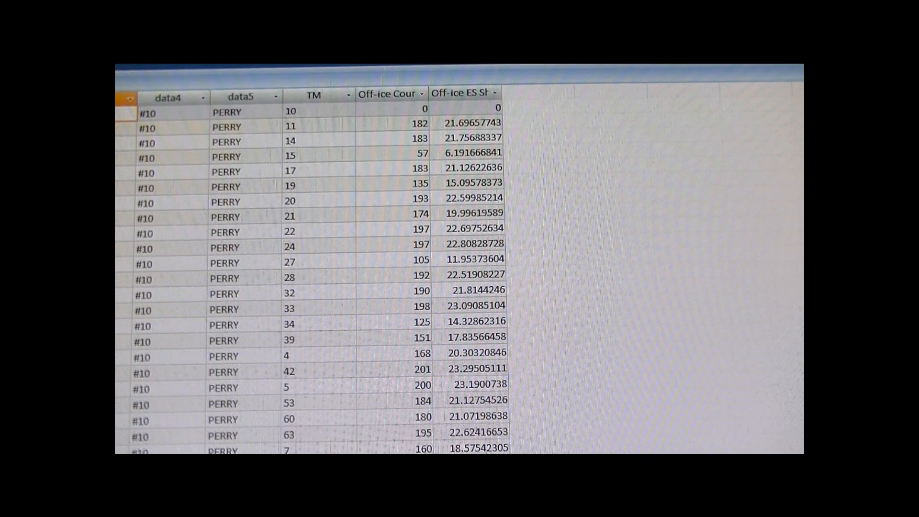
pyautogui.scroll(-3)
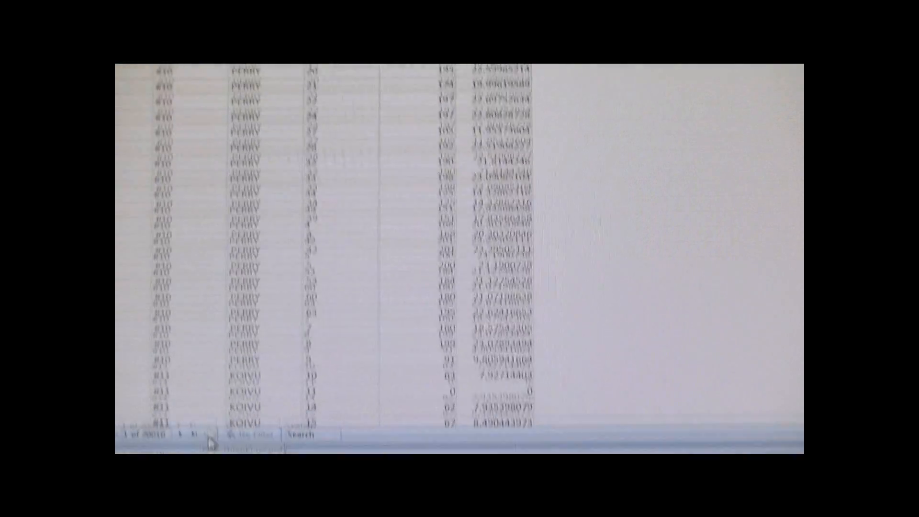